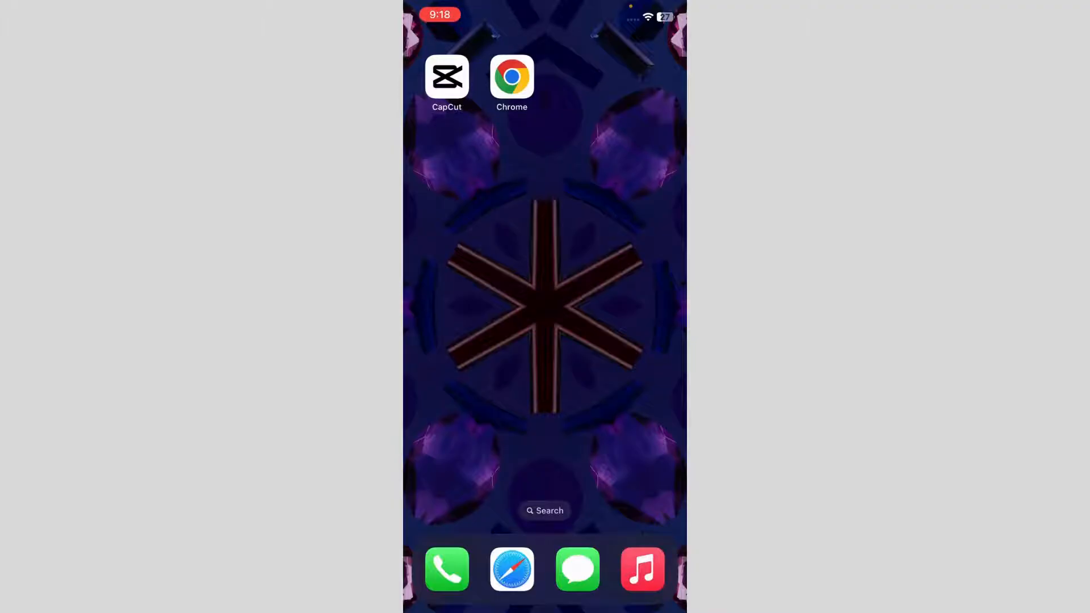
# - Launch Chrome on the chat.openai.com page and show its share sheet
pyautogui.click(511, 77)
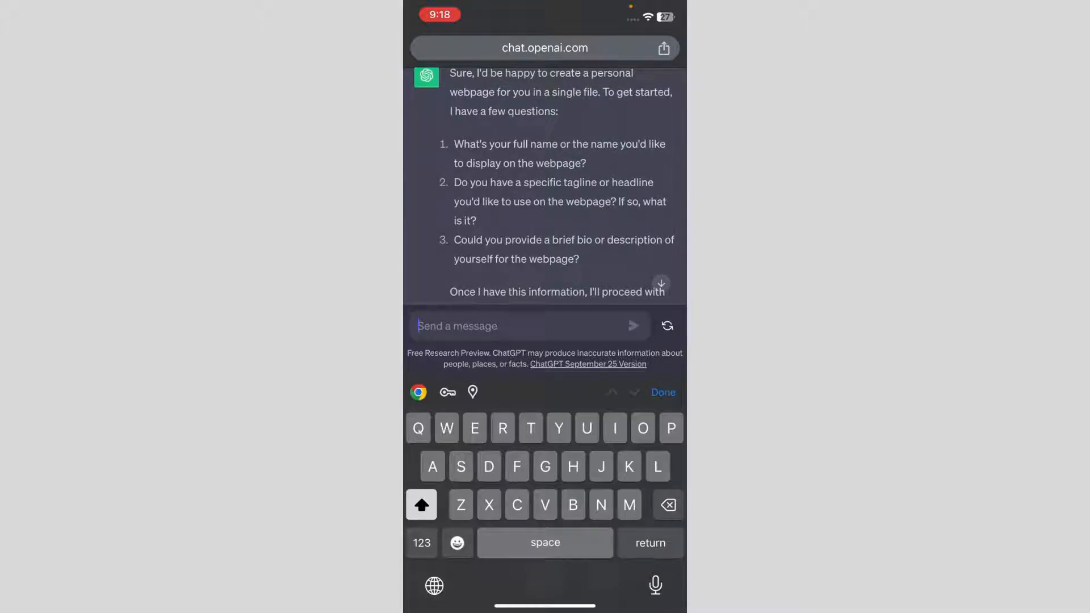
pyautogui.click(664, 48)
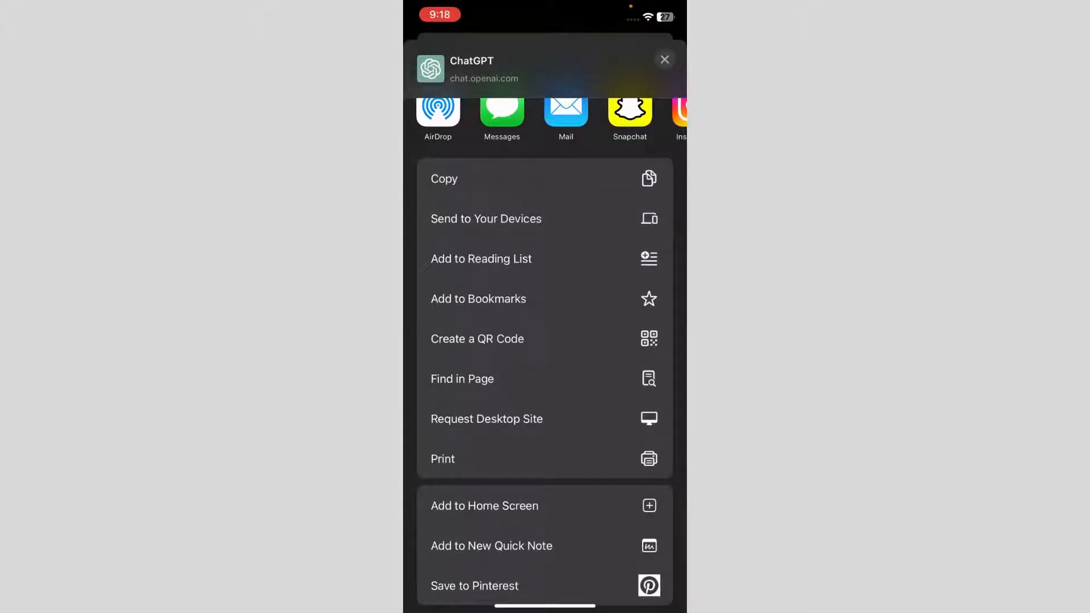
# - Choose Print from the share sheet and return to the A4 print preview options
pyautogui.click(442, 459)
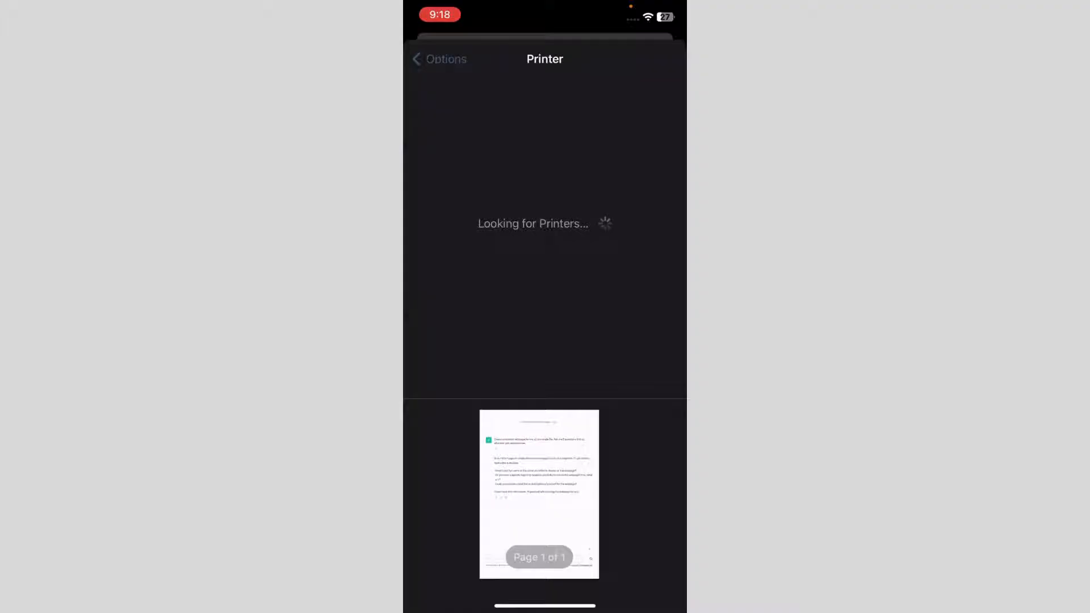
pyautogui.click(439, 59)
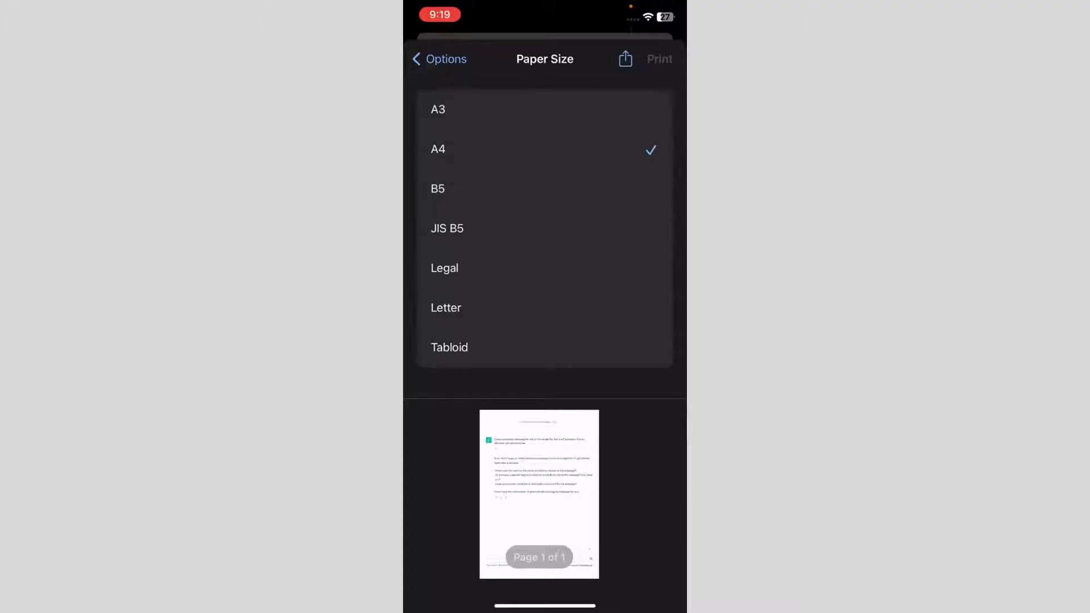
# - Set Letter paper in landscape, then share the PDF to Save to Files in iCloud Drive
pyautogui.click(445, 308)
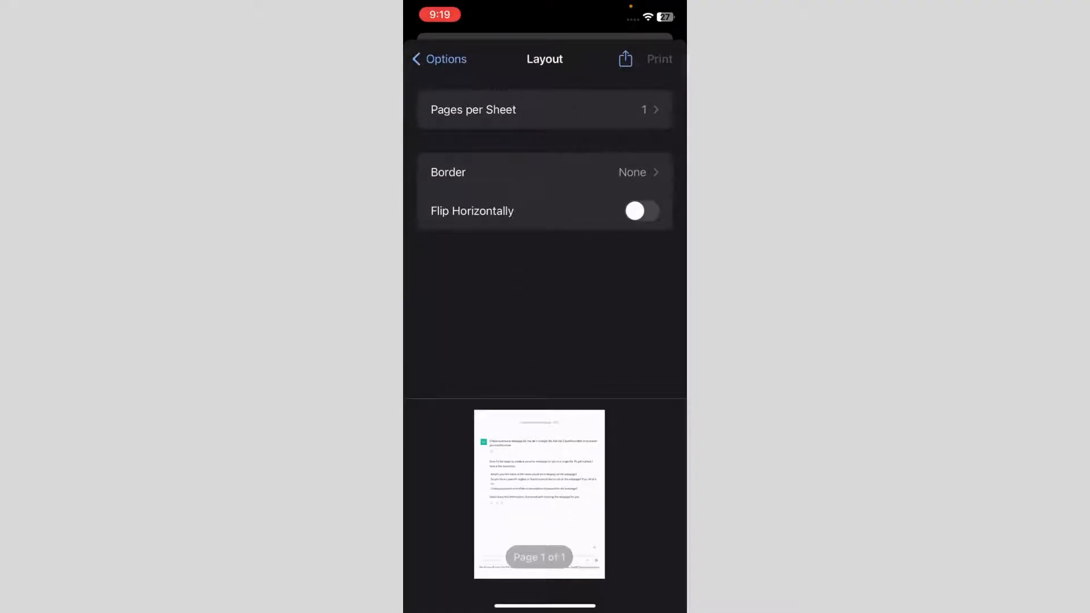
pyautogui.click(440, 59)
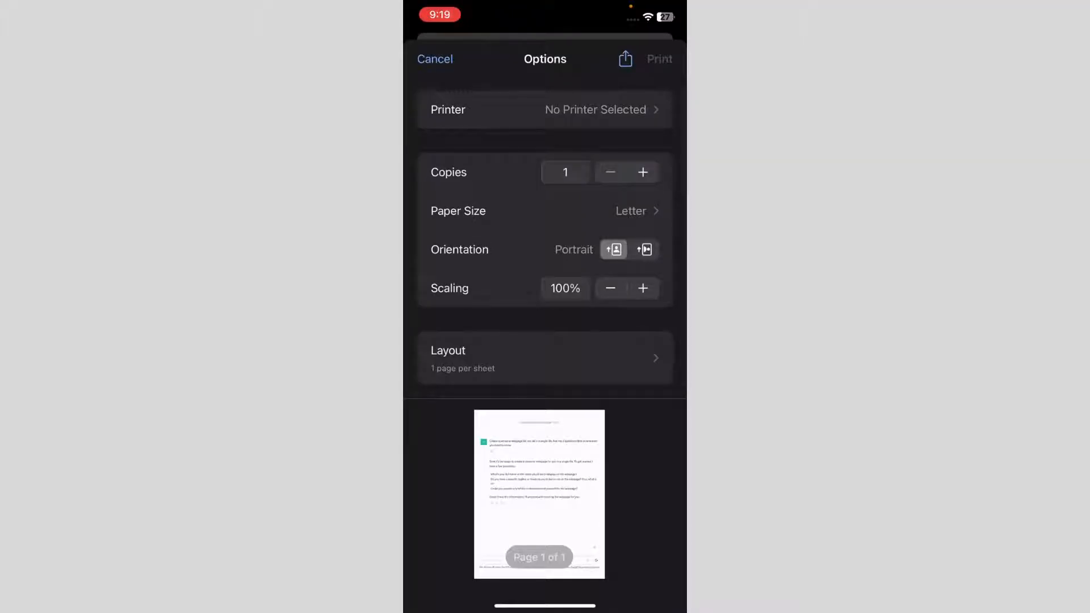
pyautogui.click(643, 249)
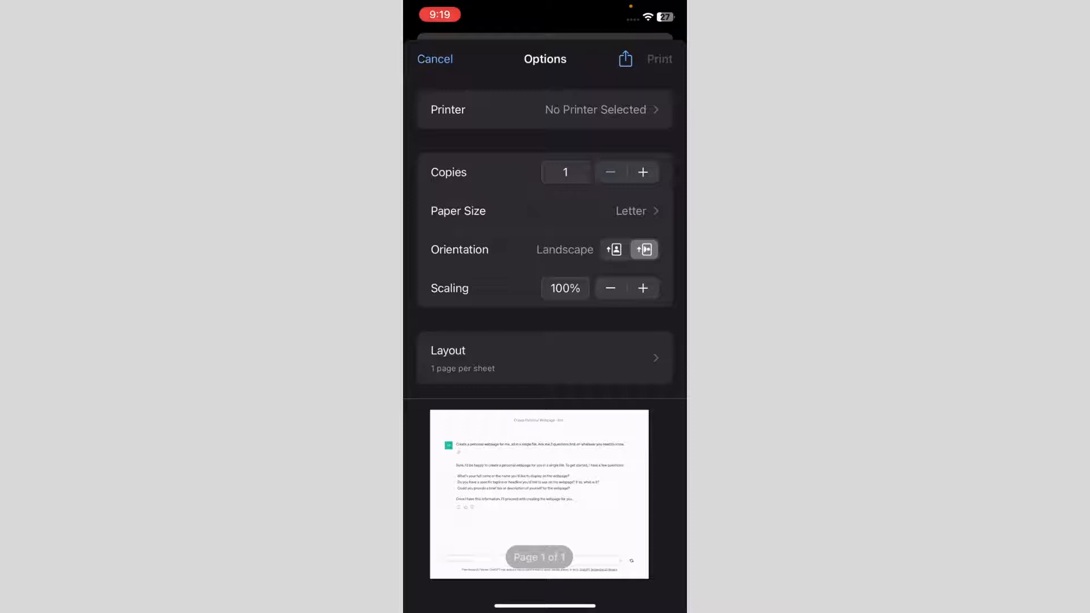
pyautogui.click(614, 250)
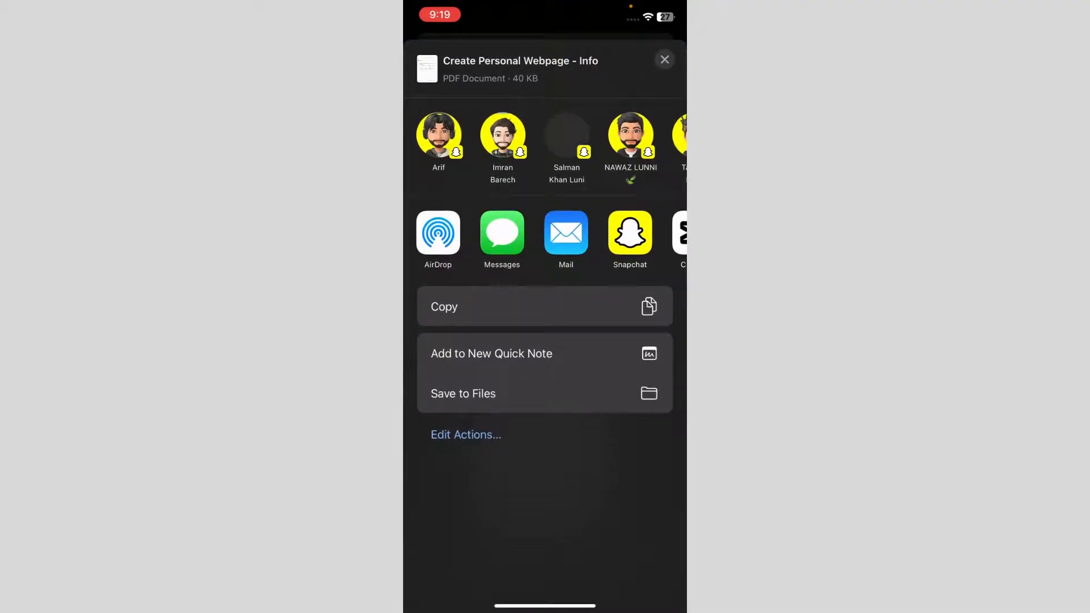
pyautogui.click(463, 394)
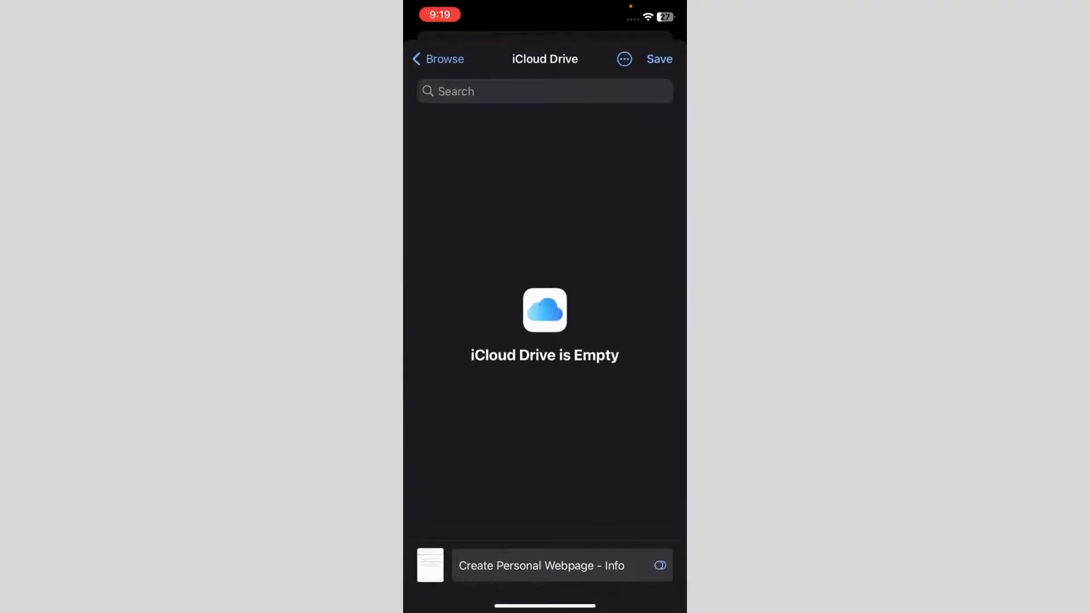